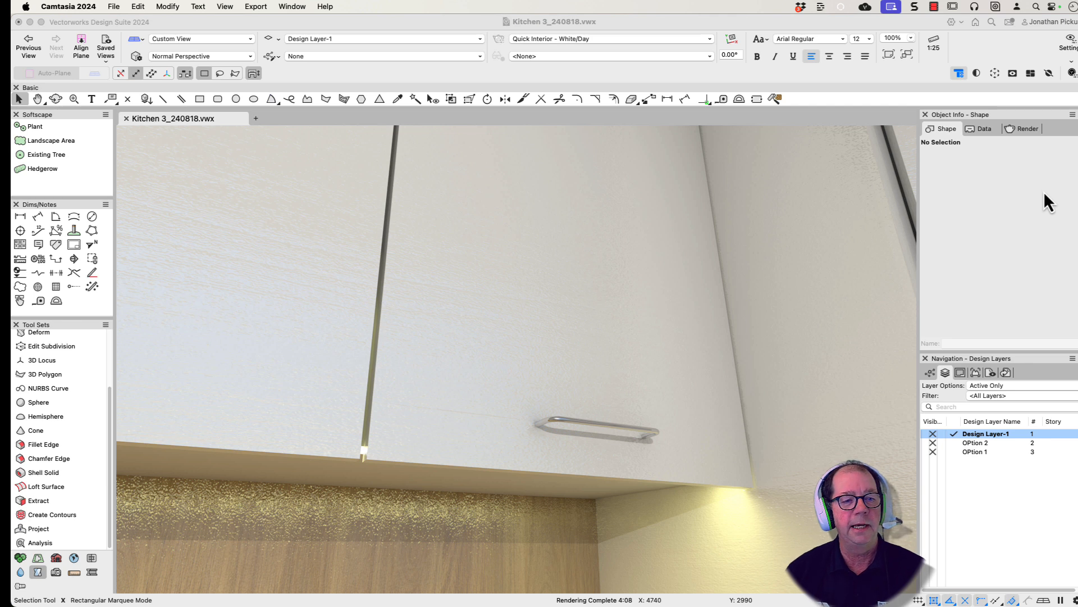
mouse_move(365, 458)
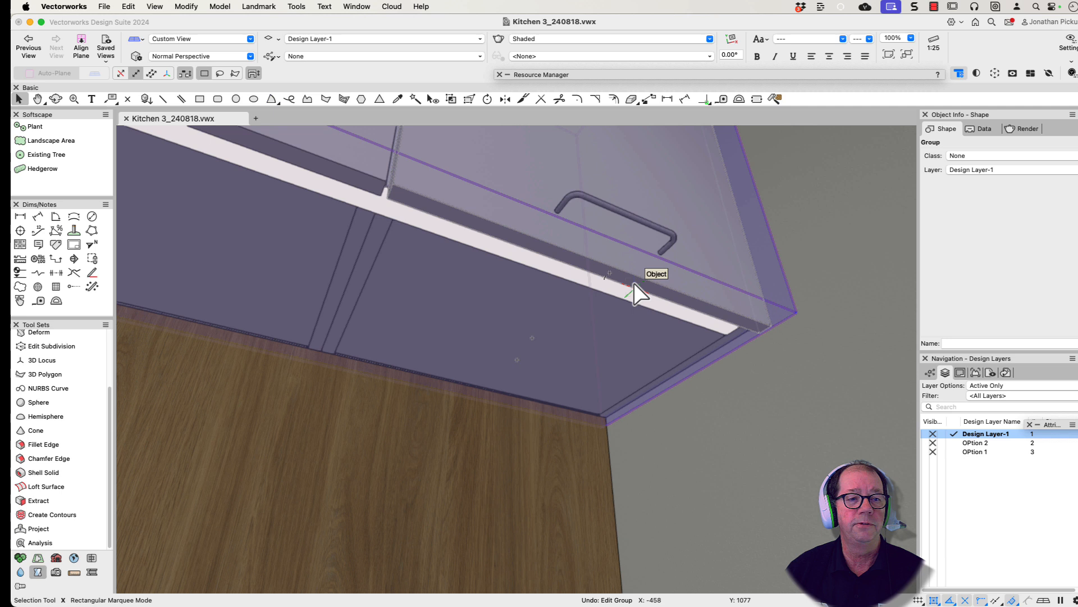
Step: Enter the cabinet group and place the LED strip's first corner at the underside corner
double_click(633, 279)
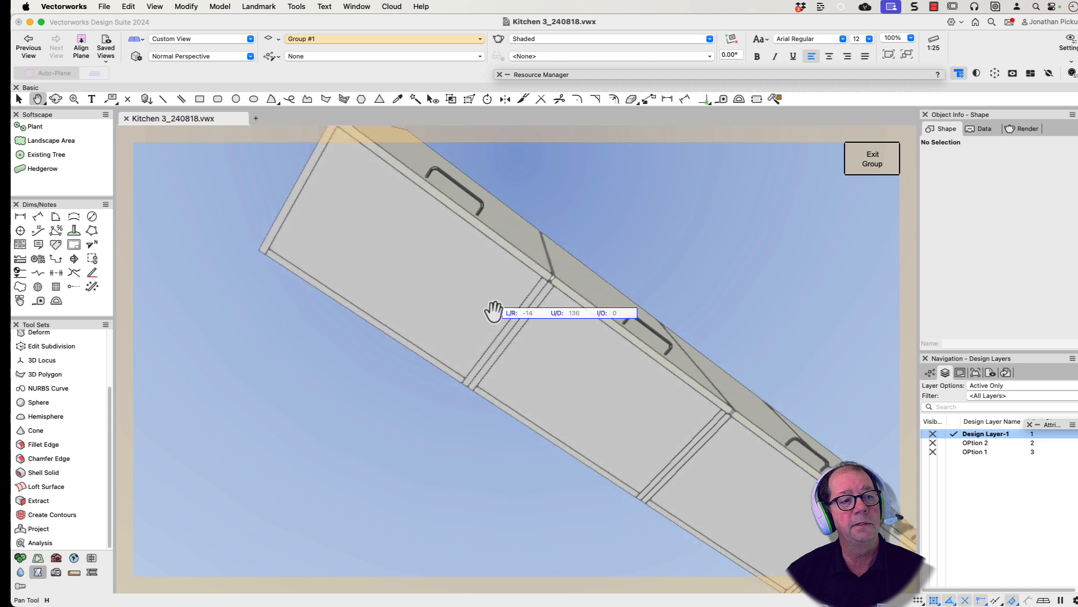
click(200, 99)
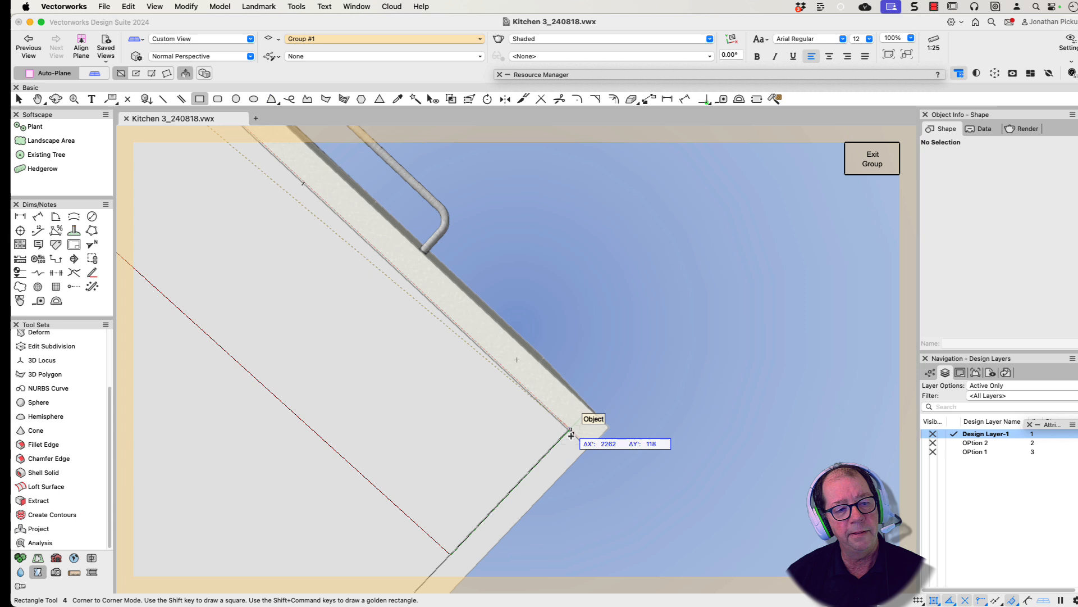
Step: Complete the 2260 × 16 strip rectangle under the cabinets and select it
click(570, 435)
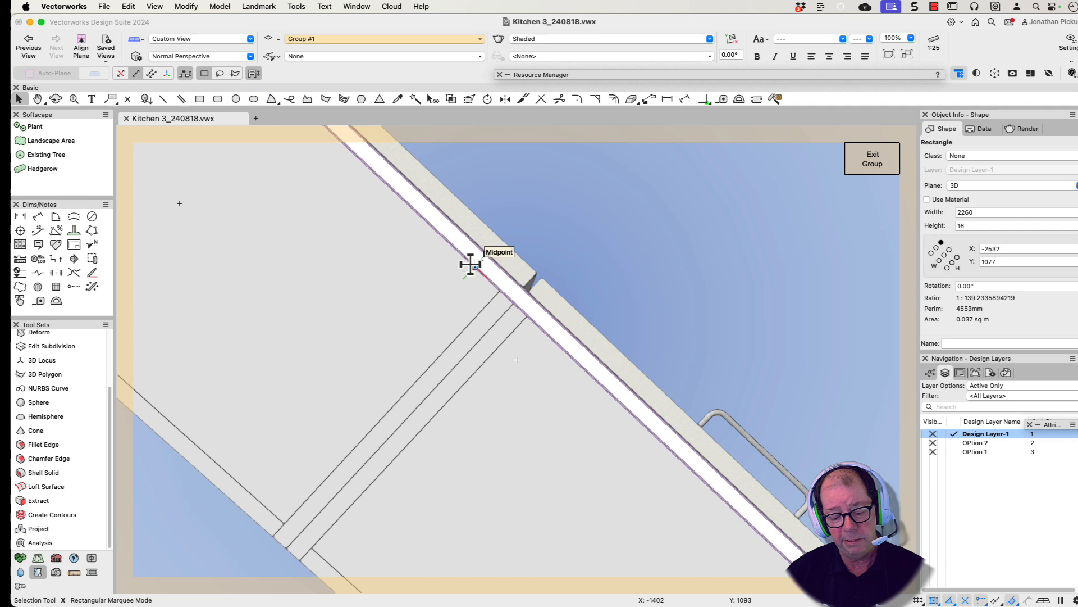
click(471, 269)
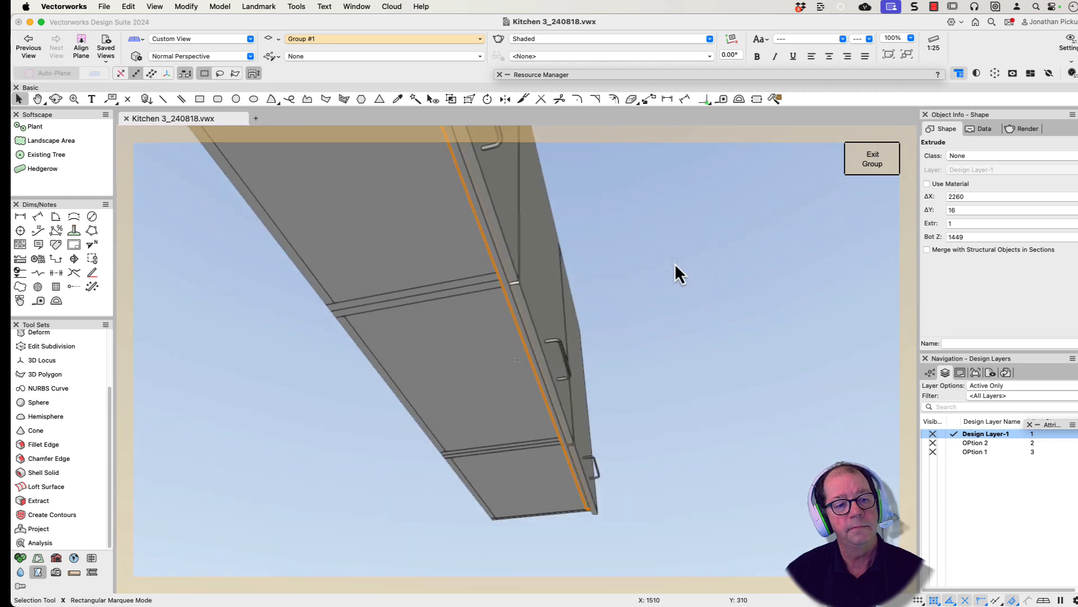
mouse_move(657, 79)
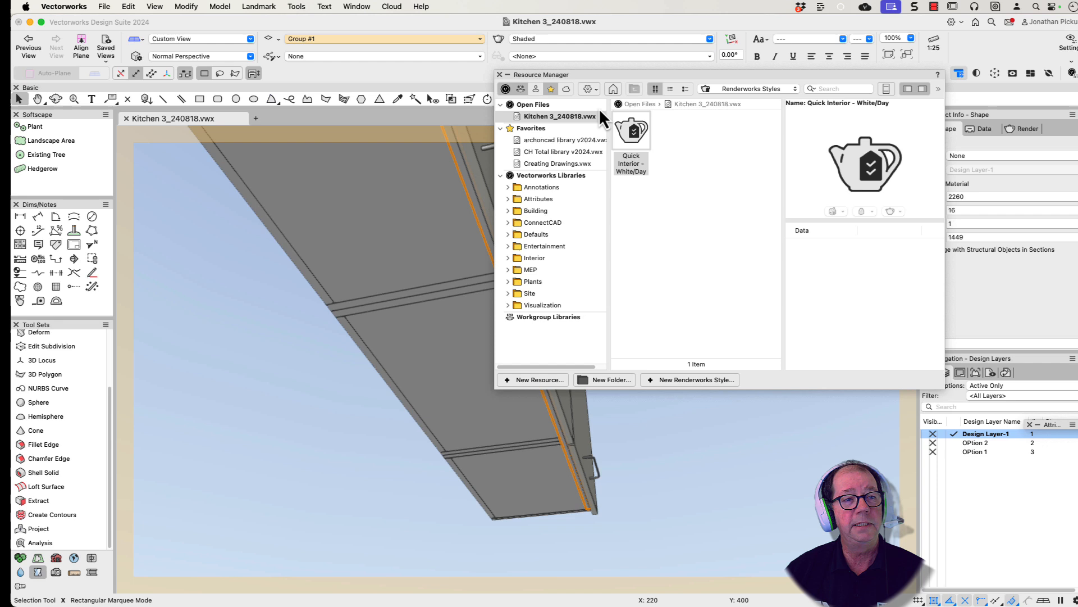
Step: Delete Texture-1 from the file's Renderworks textures and create a new Renderworks texture
click(748, 88)
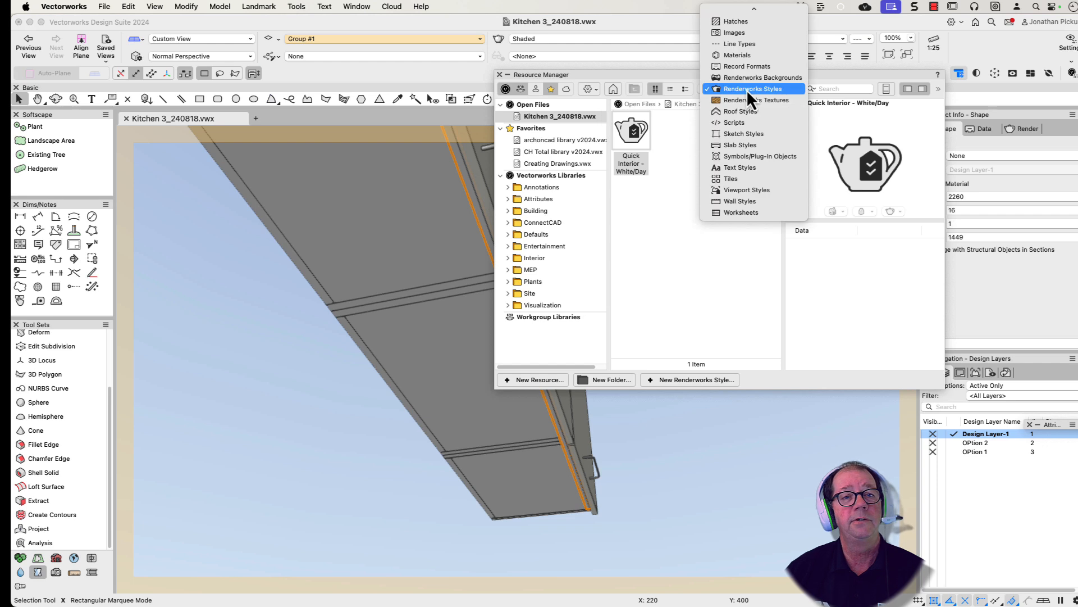
click(760, 100)
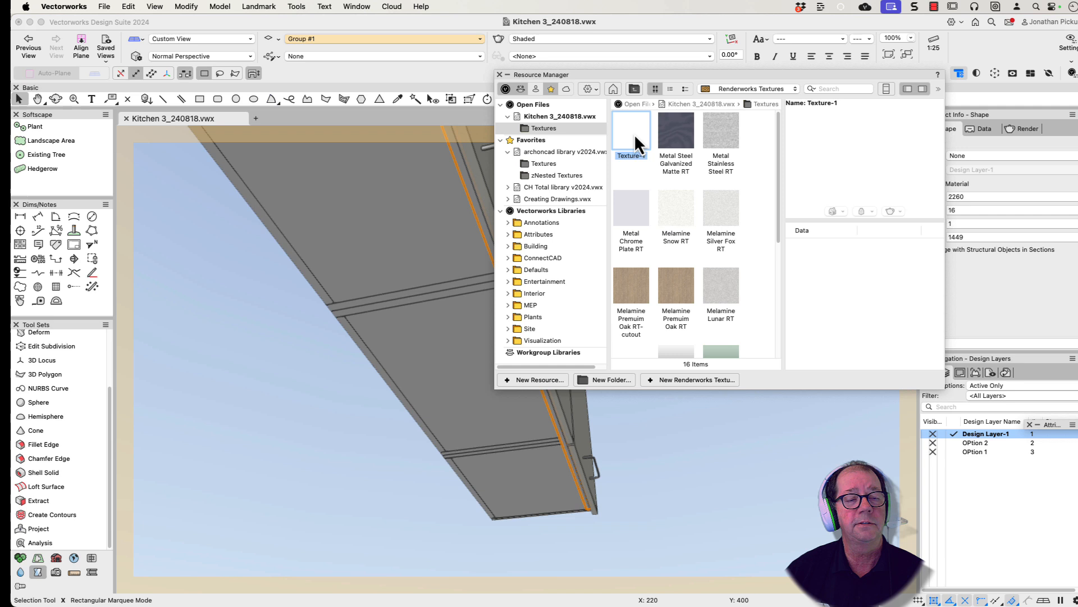
right_click(630, 131)
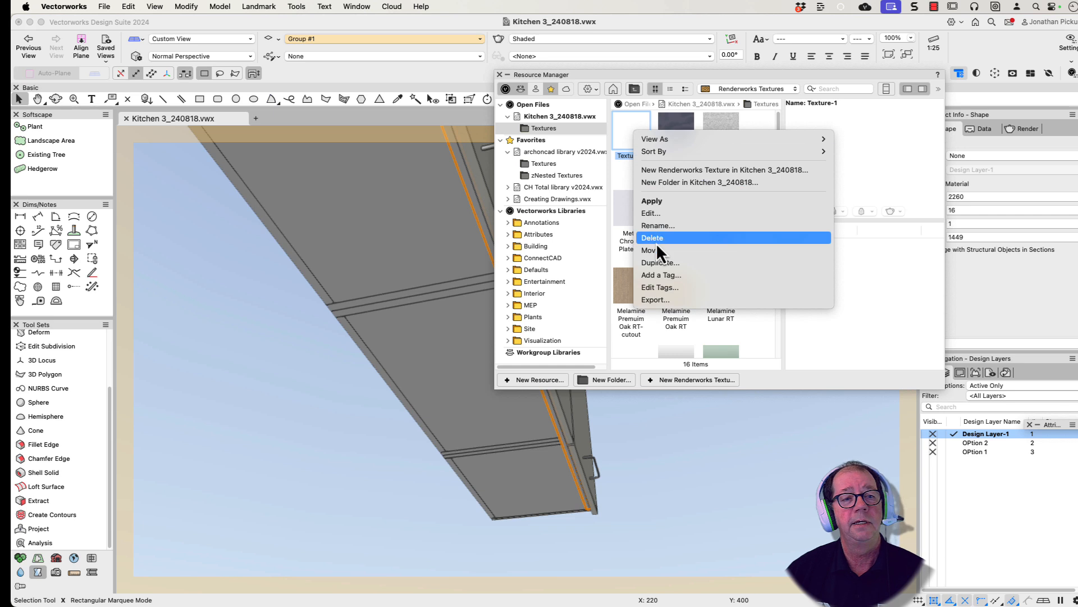
click(652, 237)
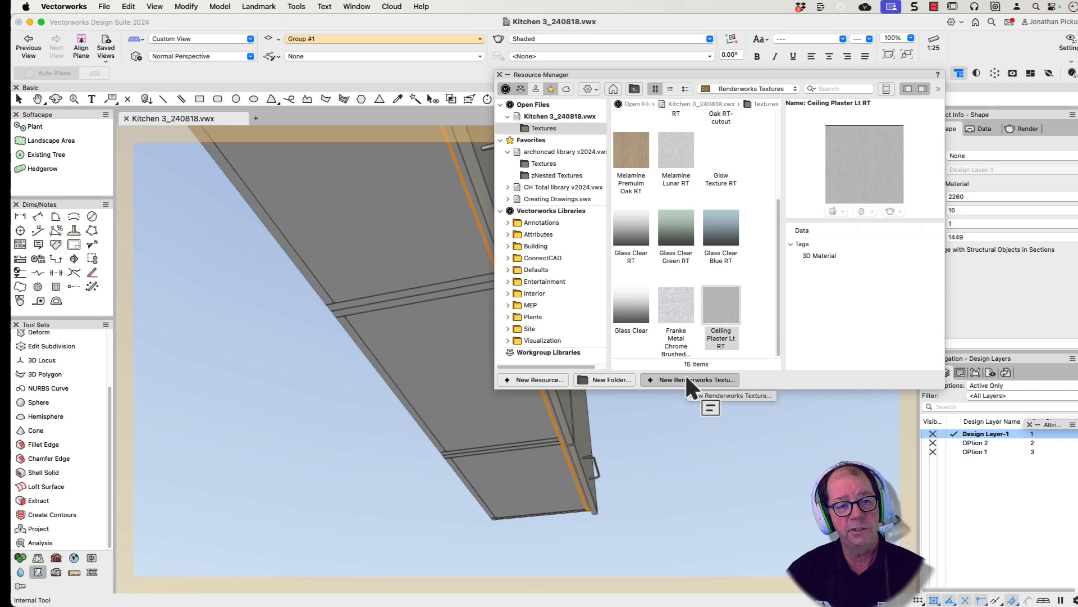
click(696, 380)
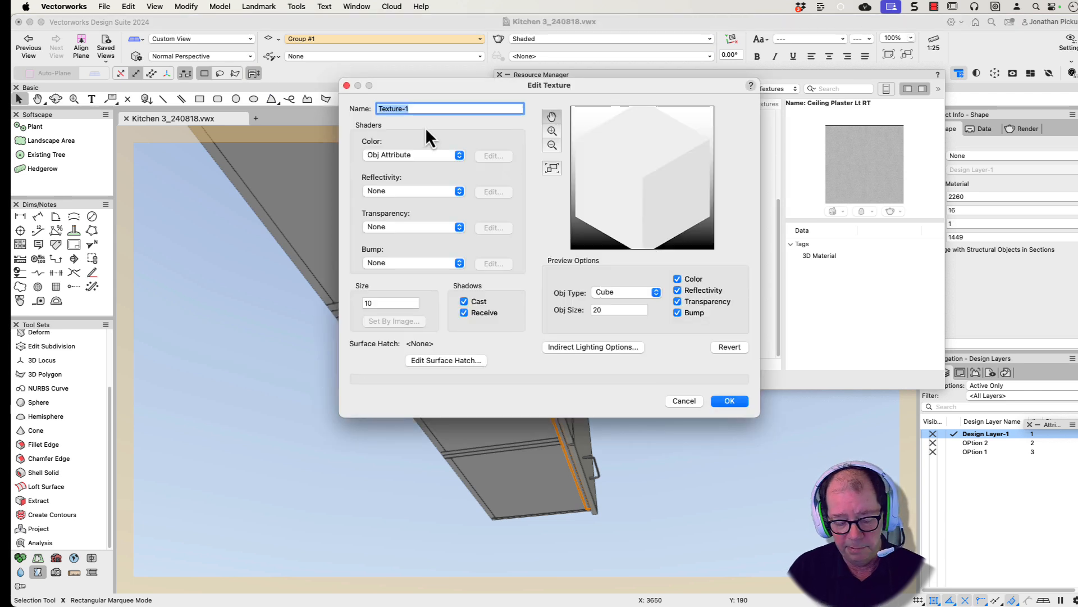
Step: Name the texture 'New glow' and set its Color shader to pale yellow
text(New)
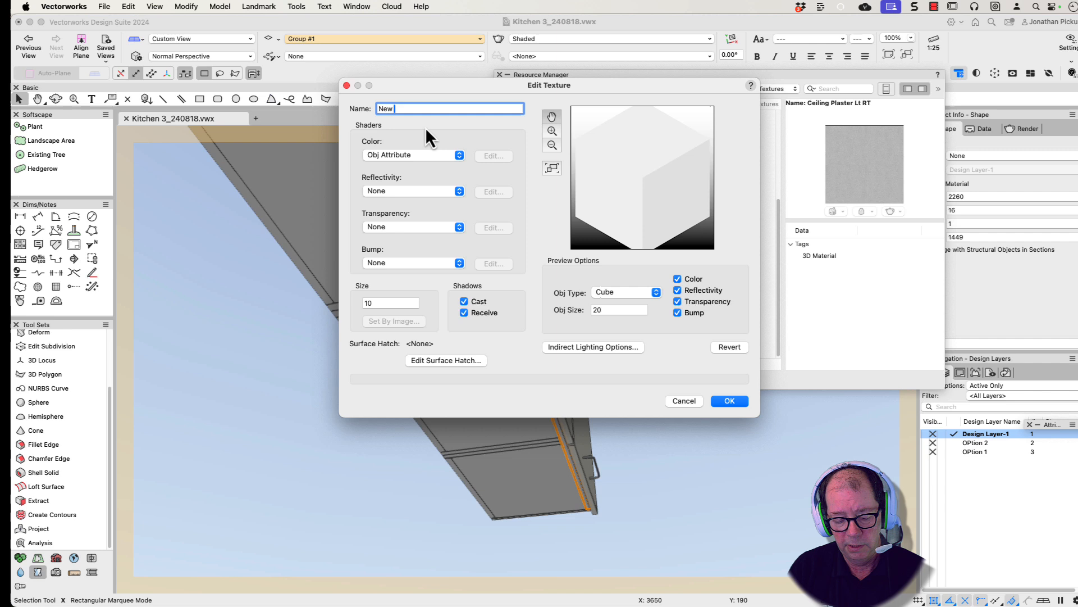
text(glow)
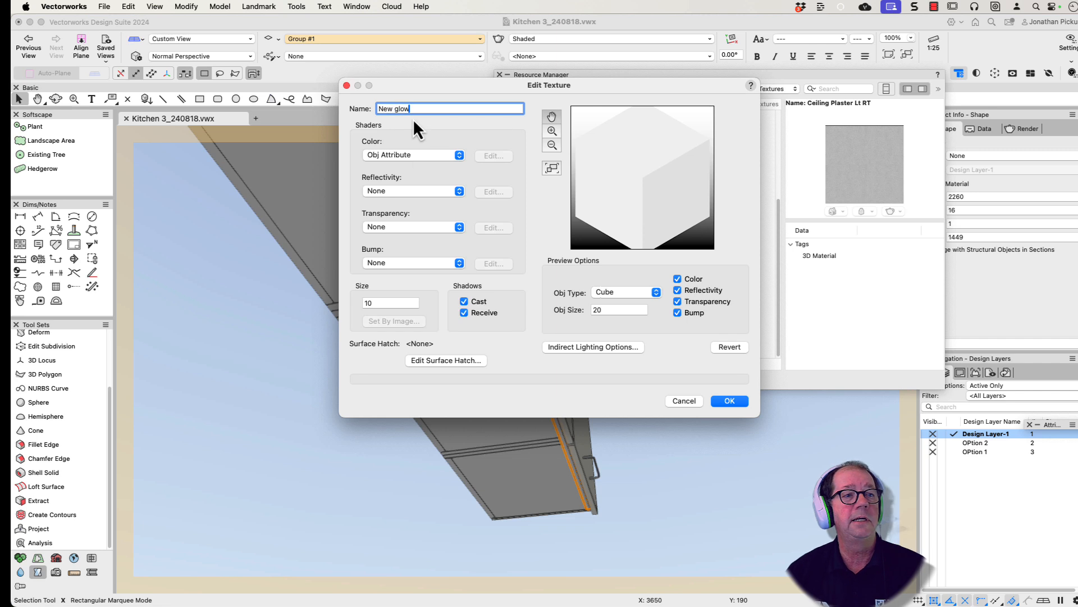
click(413, 155)
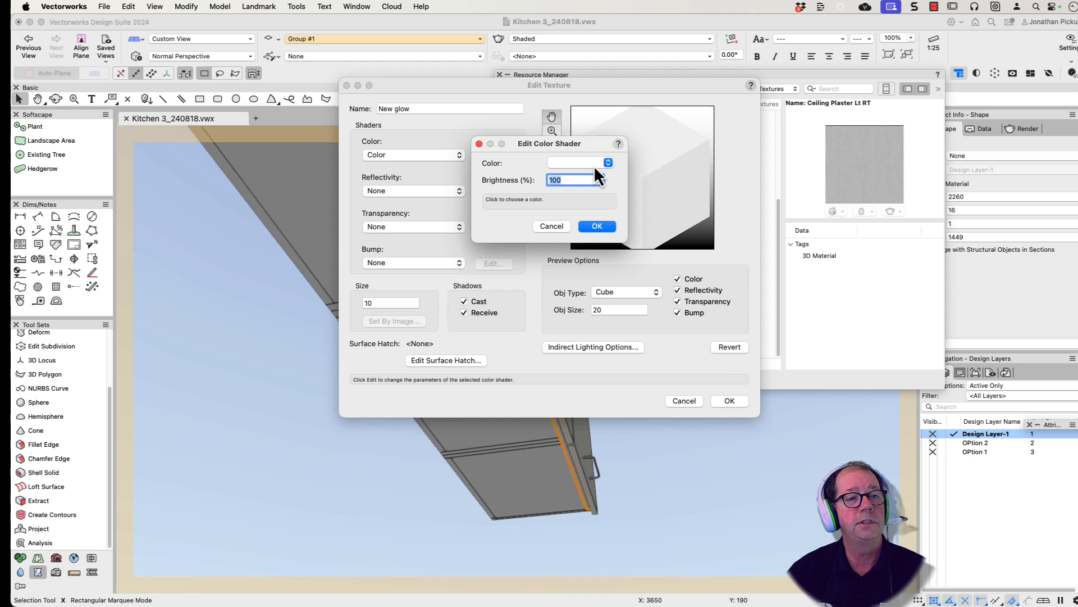
click(606, 163)
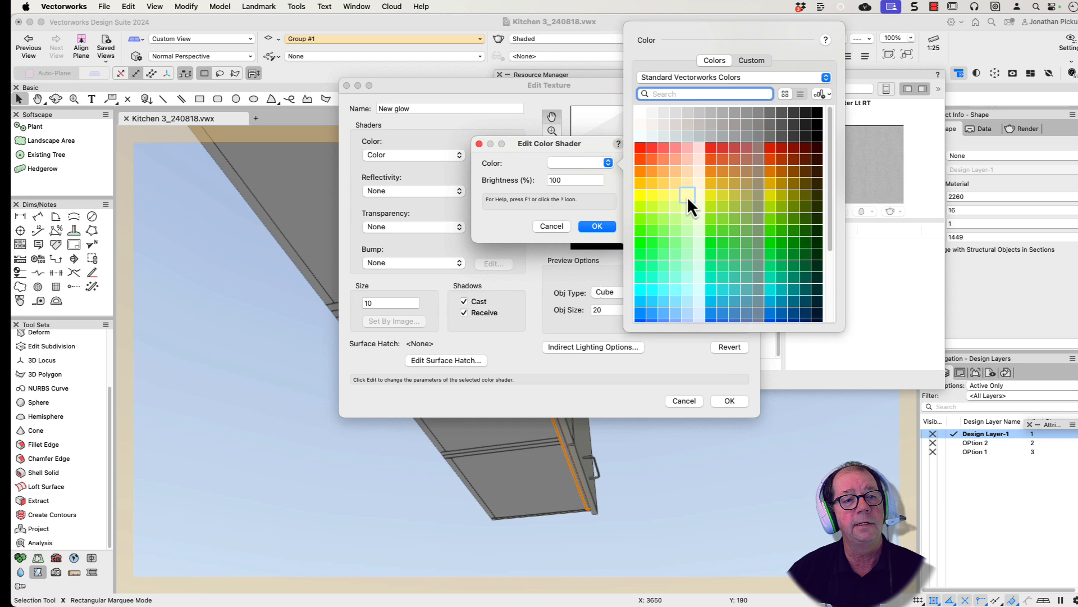
click(688, 196)
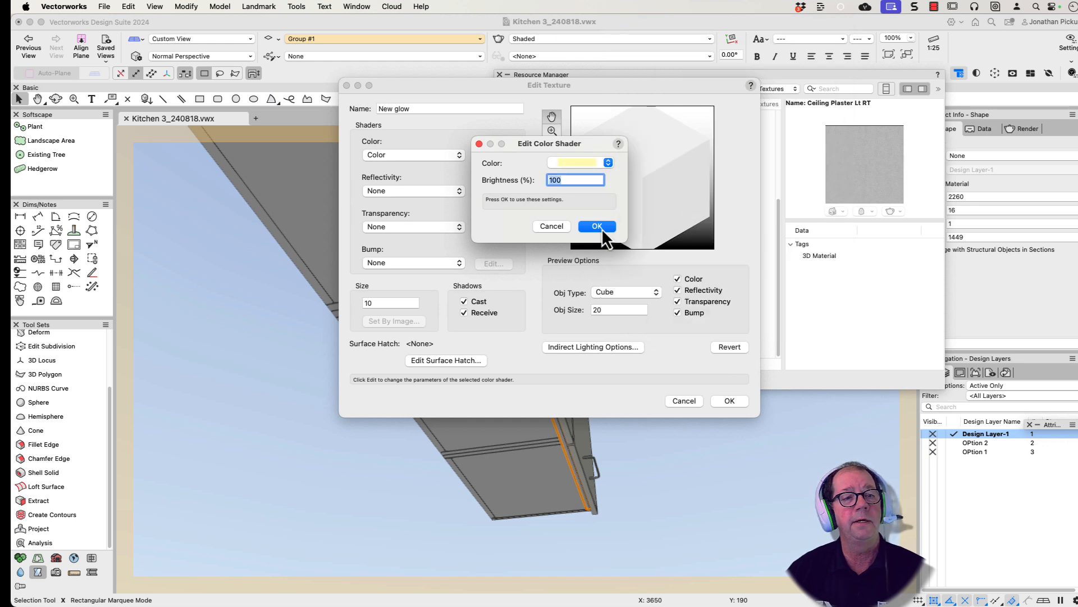
click(595, 226)
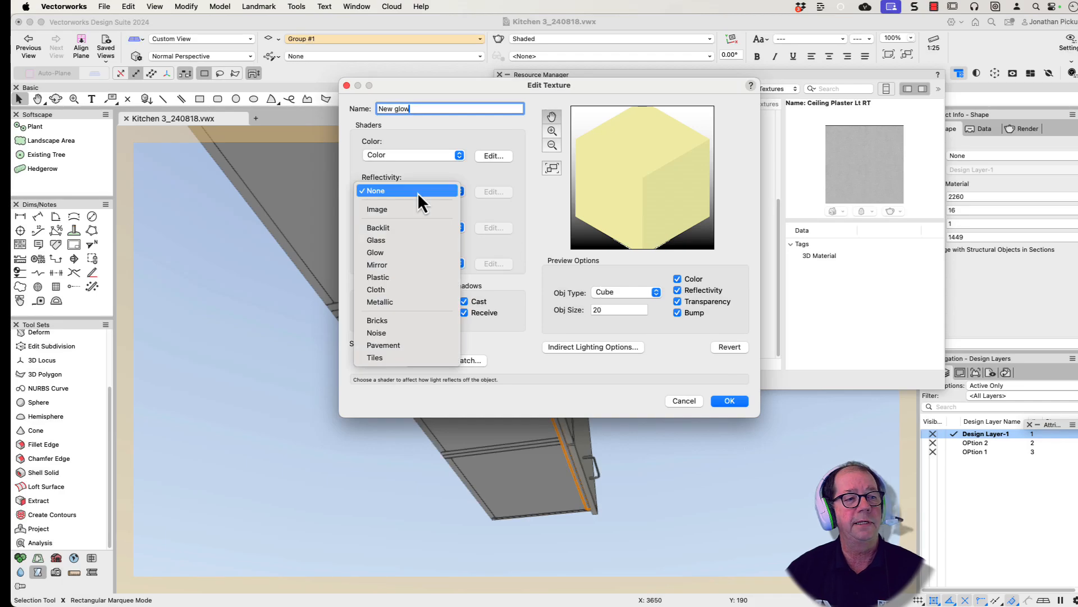
Step: Give New glow Glow reflectivity at 300% brightness, Emit Light off, and save it
click(376, 252)
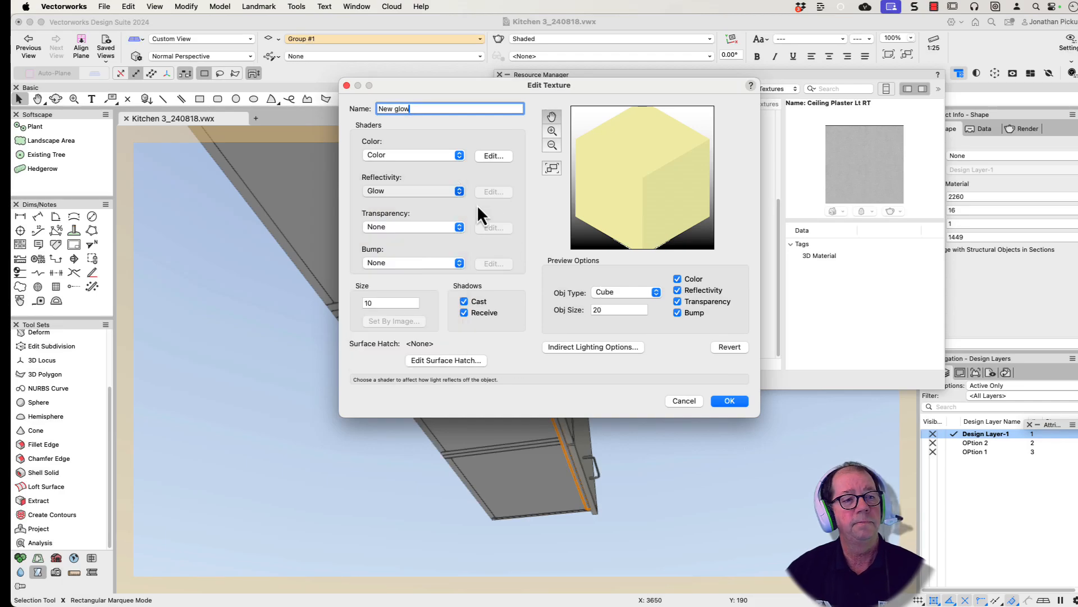
click(492, 191)
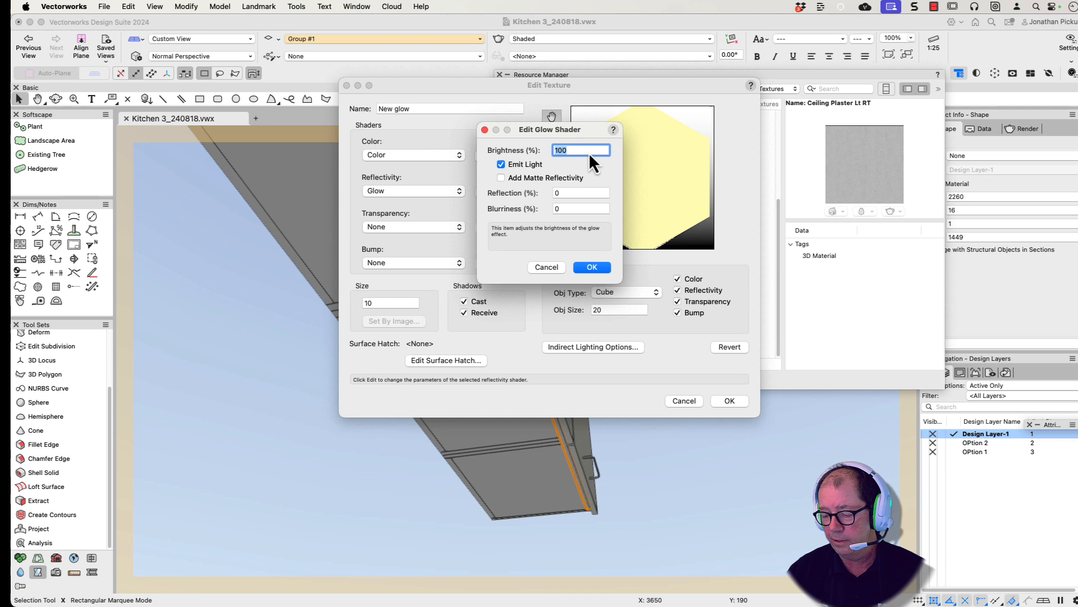
text(300)
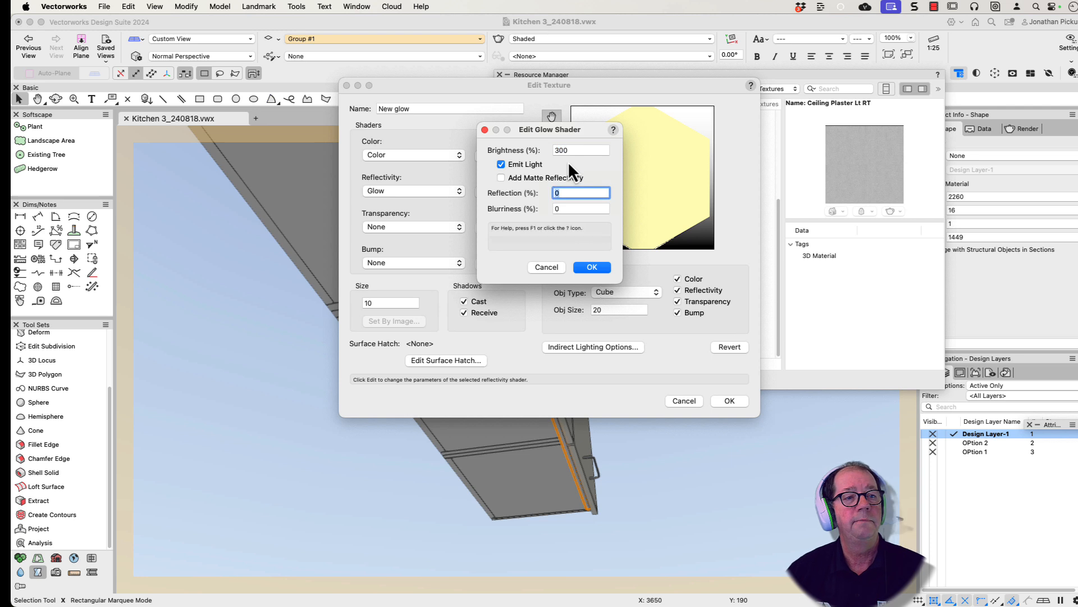
click(502, 164)
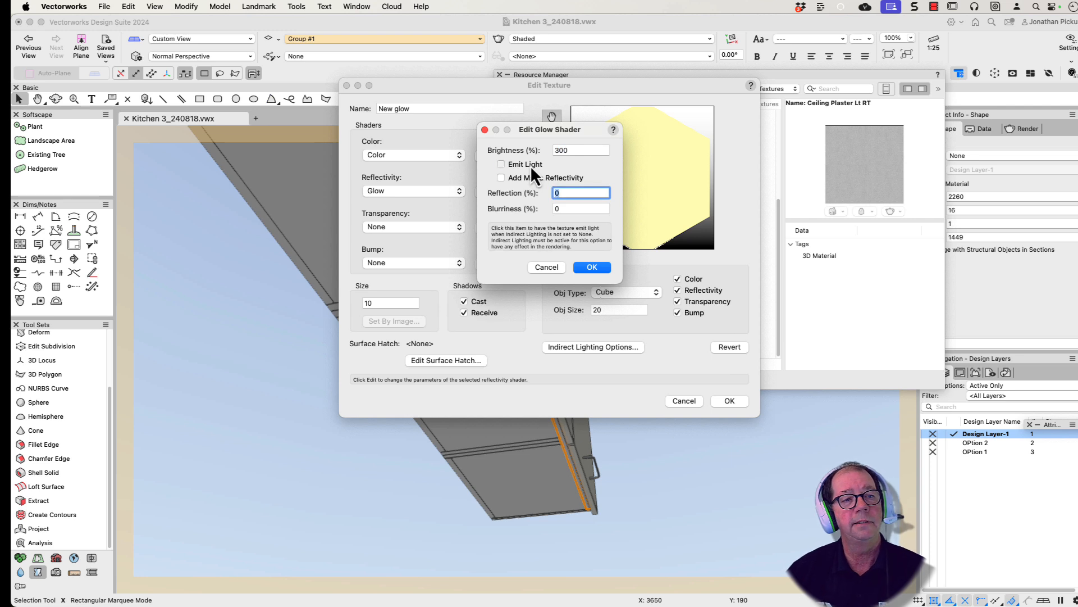
click(591, 267)
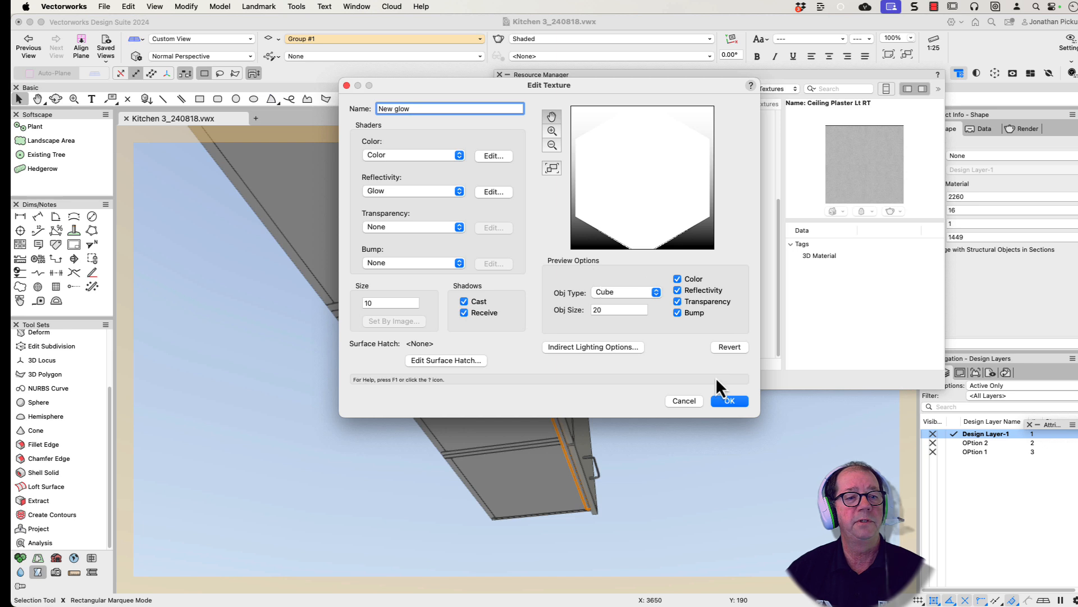
click(728, 401)
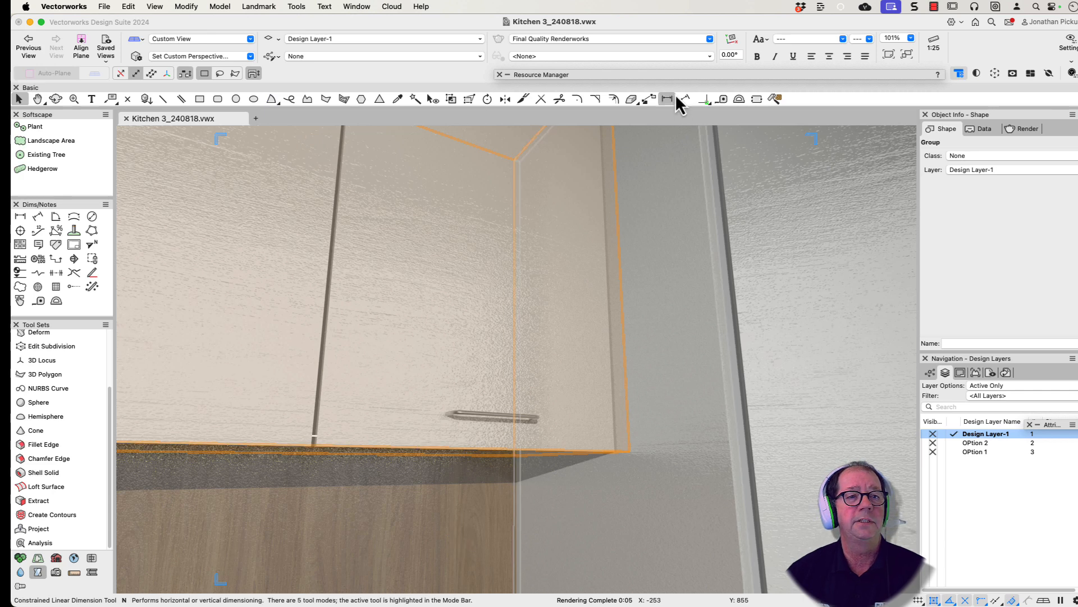
Step: Apply the Quick Interior - White/Day style from the Resource Manager's Renderworks Styles
click(588, 88)
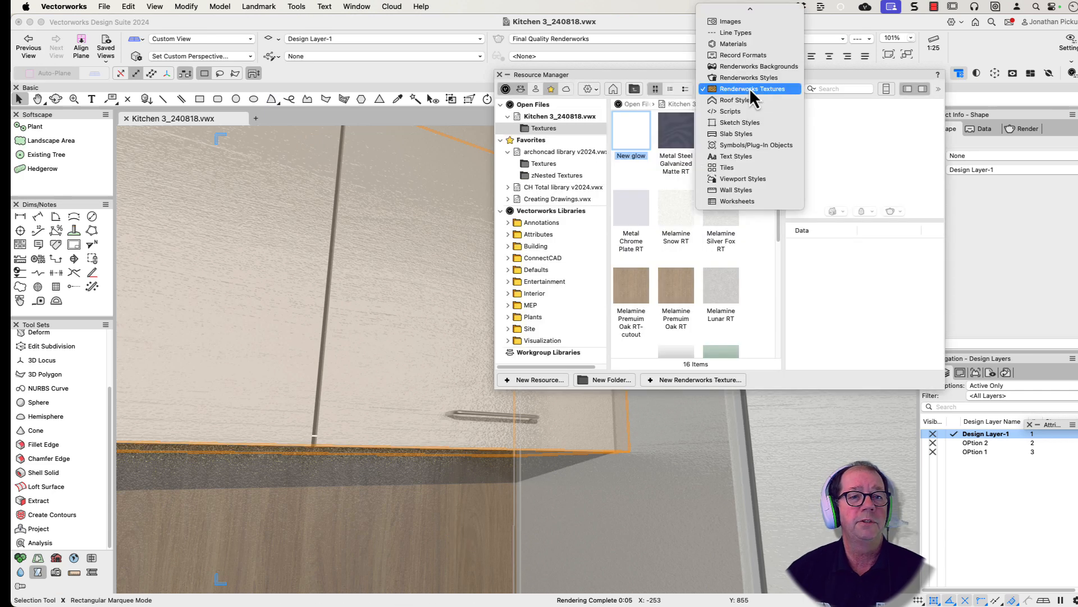
click(747, 76)
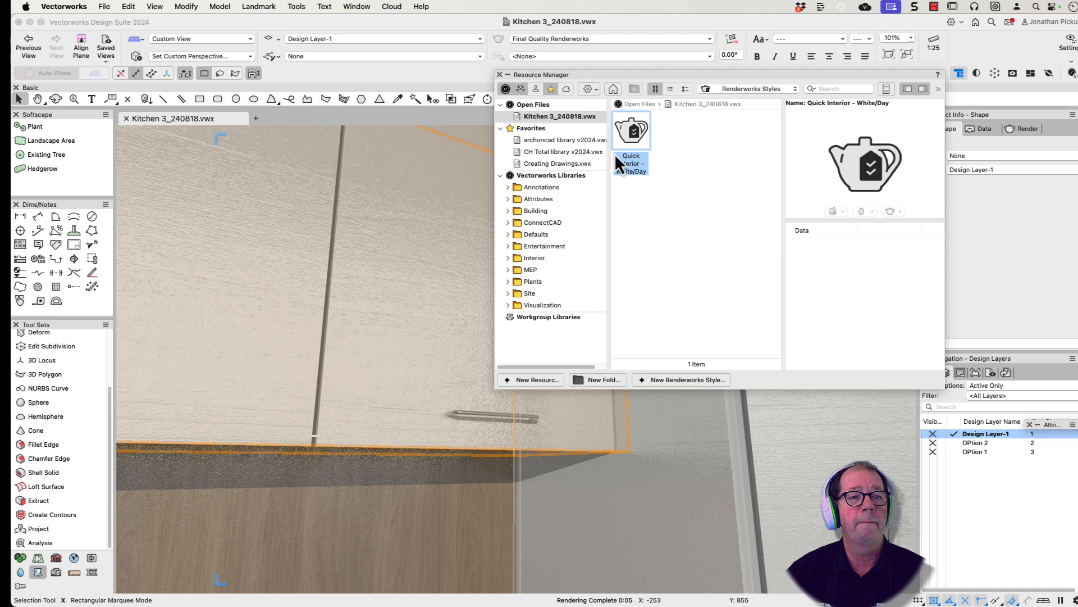
double_click(630, 131)
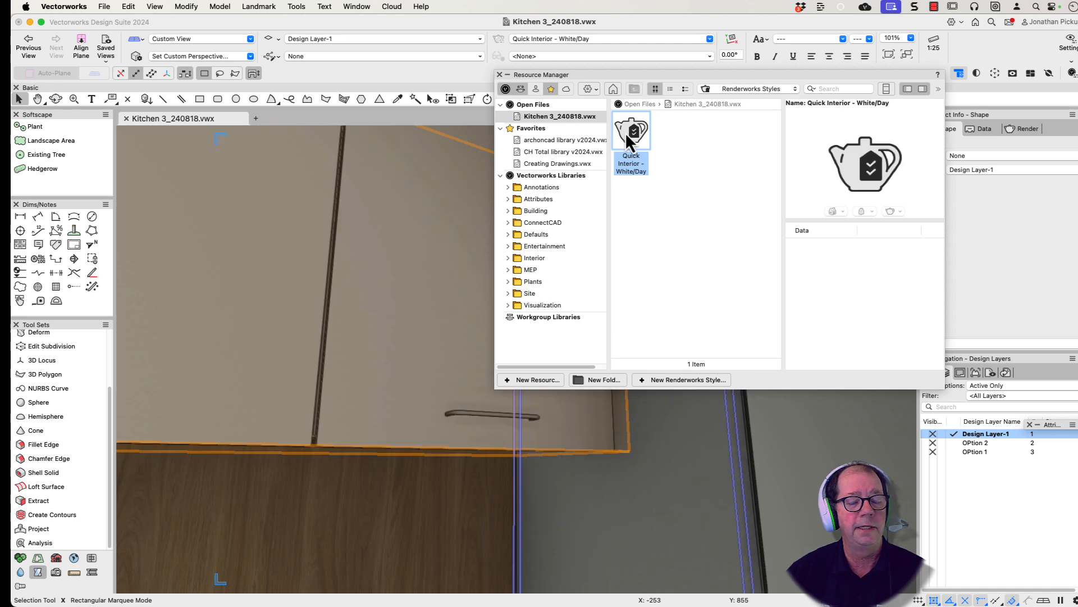
mouse_move(628, 138)
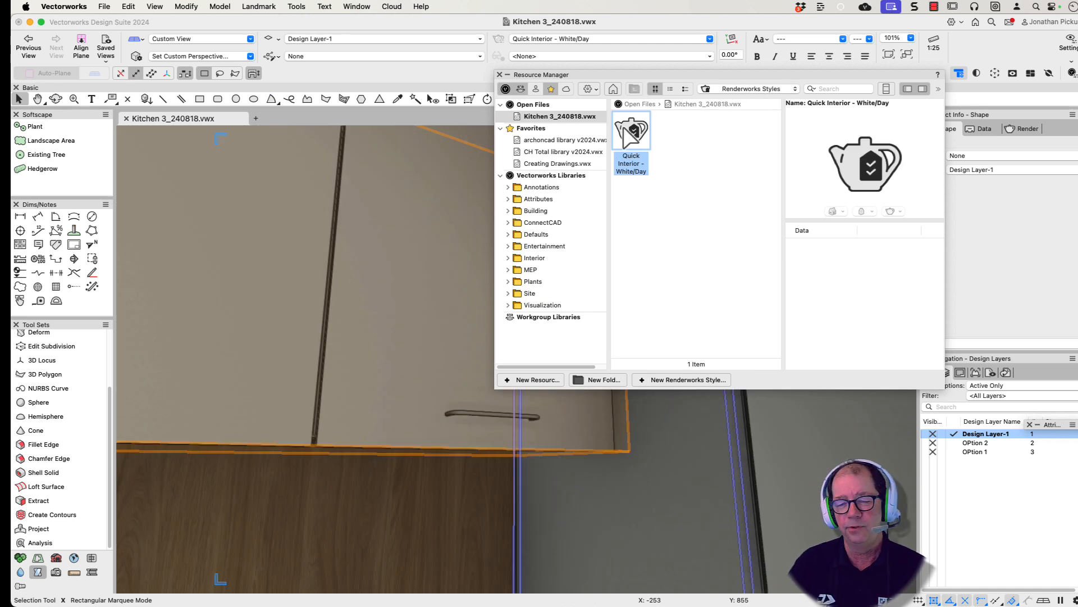